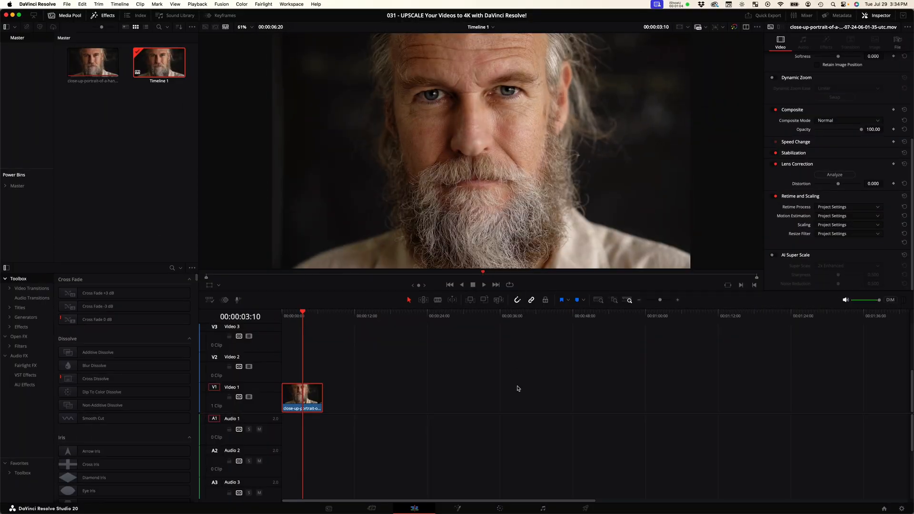
mouse_move(871, 481)
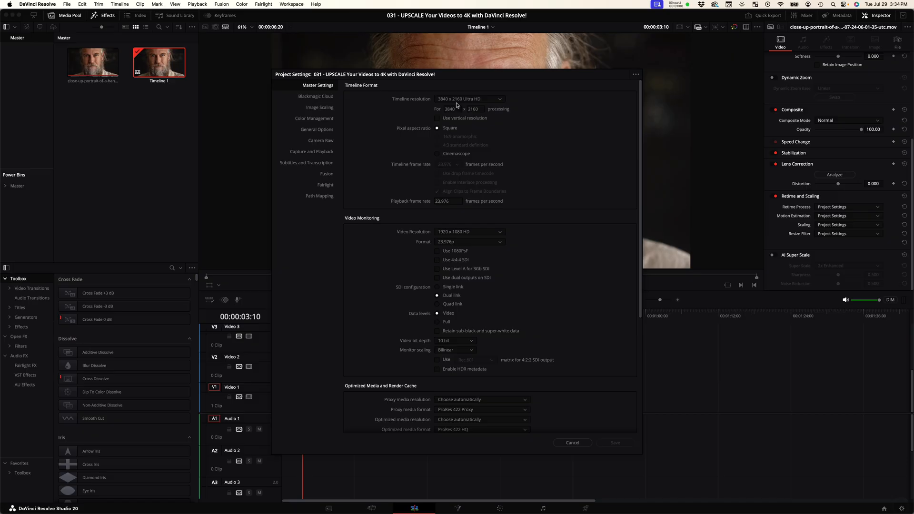
mouse_move(495, 134)
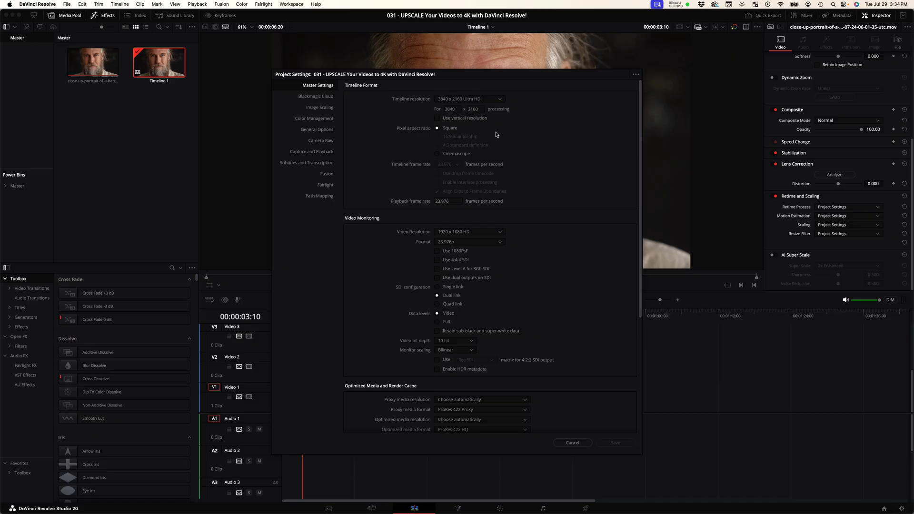
Dismiss Project Settings, then select the portrait clip in the Media Pool and on the timeline.
left_click(572, 443)
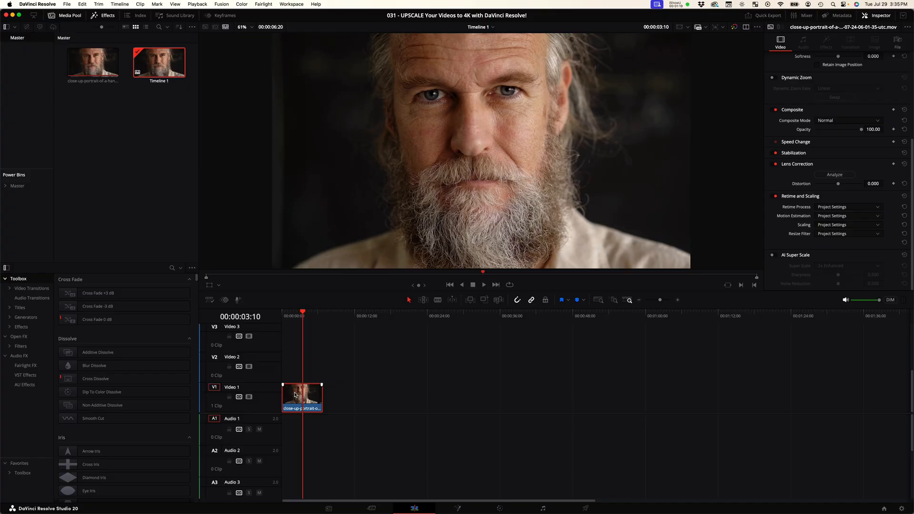
left_click(93, 61)
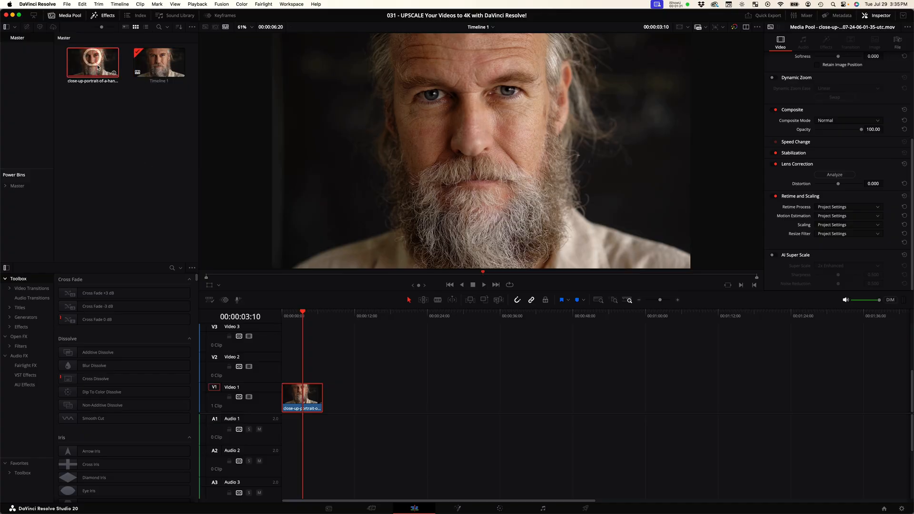
left_click(897, 42)
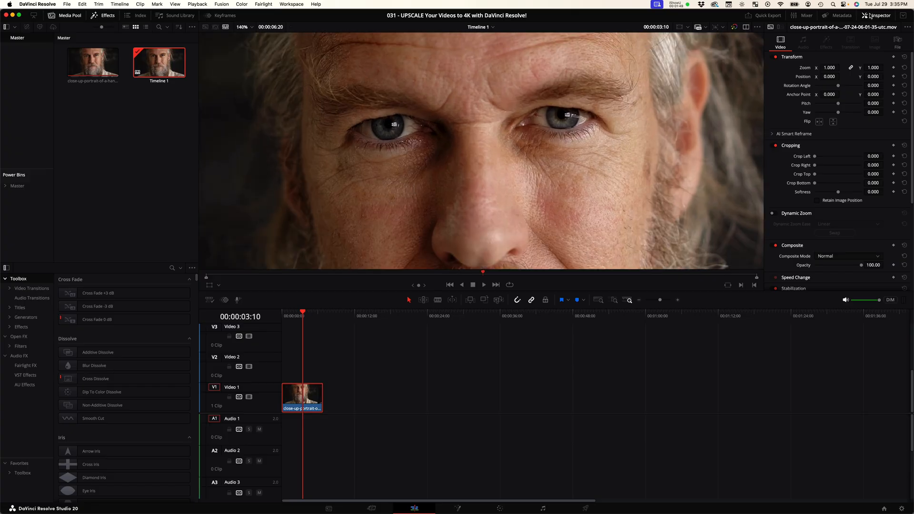
Enable AI Super Scale on the clip with the 4x Enhanced upscale factor.
scroll("down", 3)
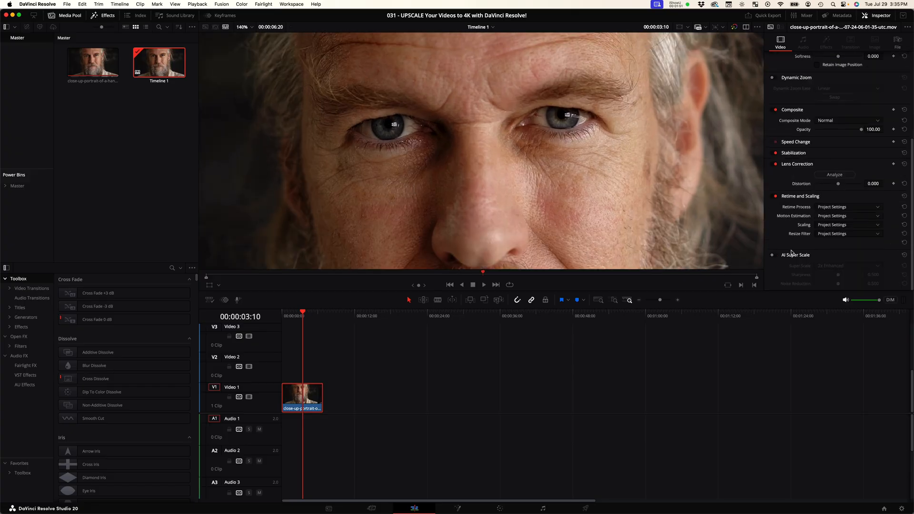
left_click(776, 255)
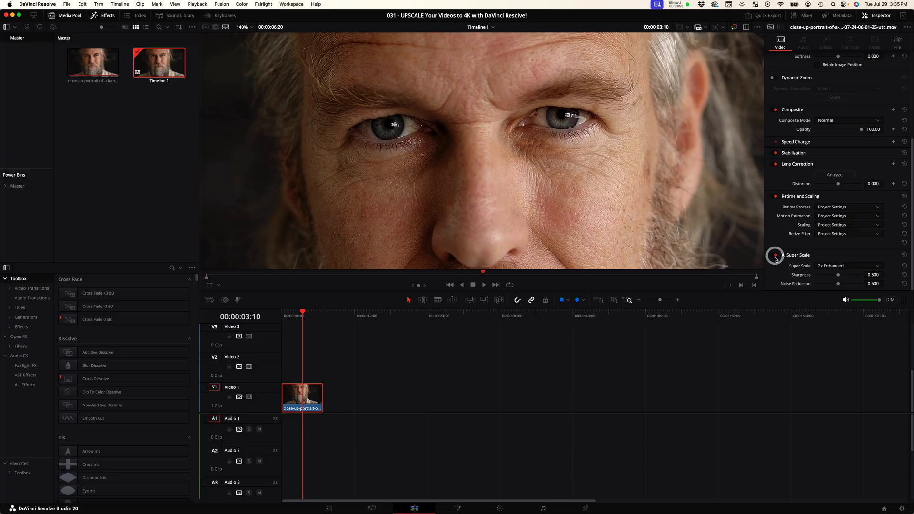
left_click(848, 266)
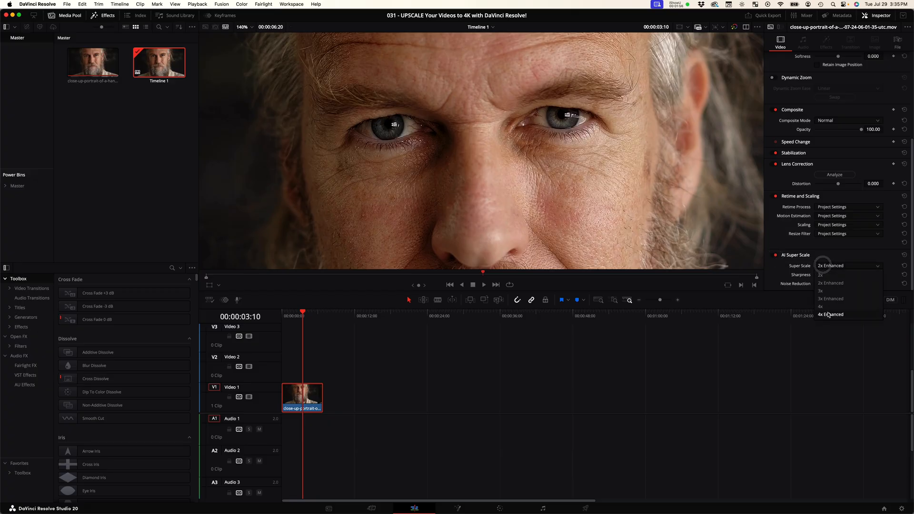
left_click(830, 315)
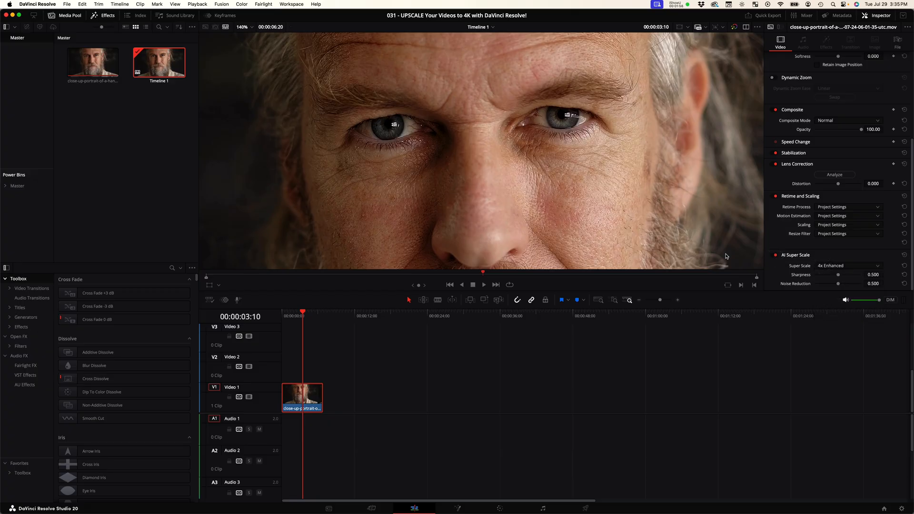
mouse_move(343, 58)
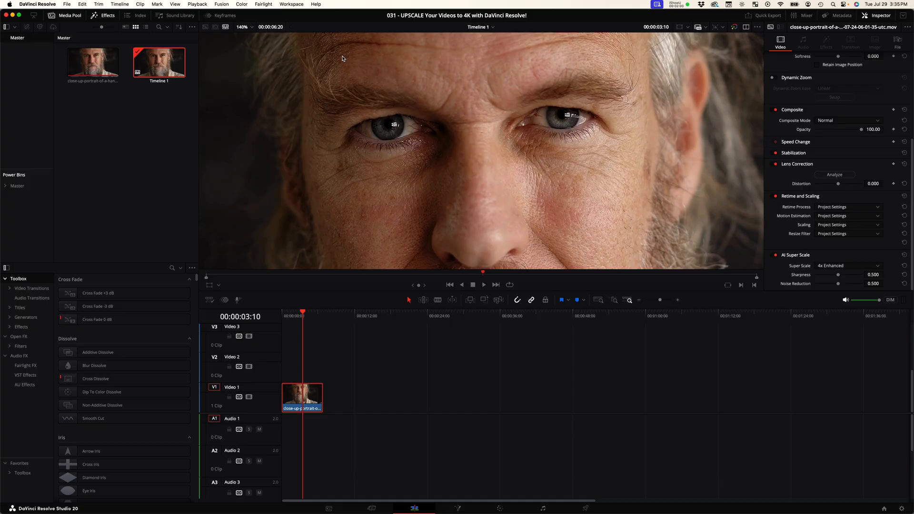
mouse_move(426, 159)
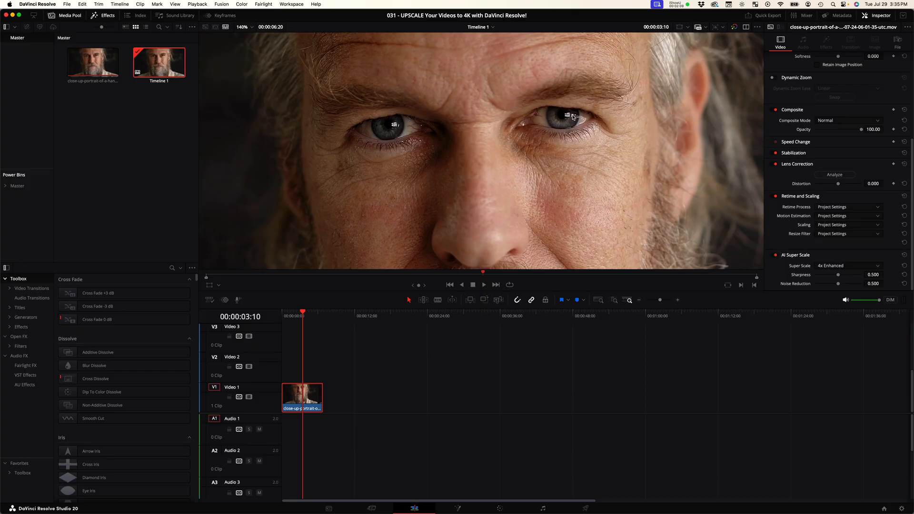
left_click(774, 255)
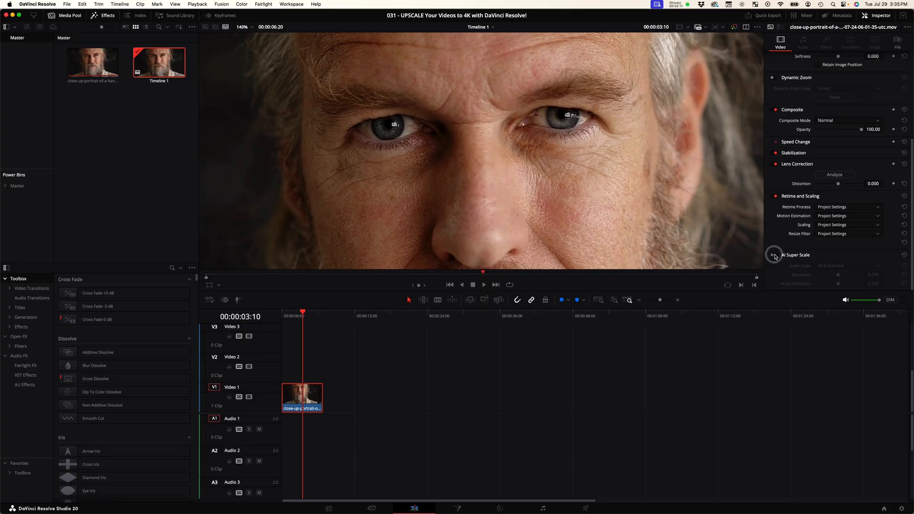
left_click(774, 255)
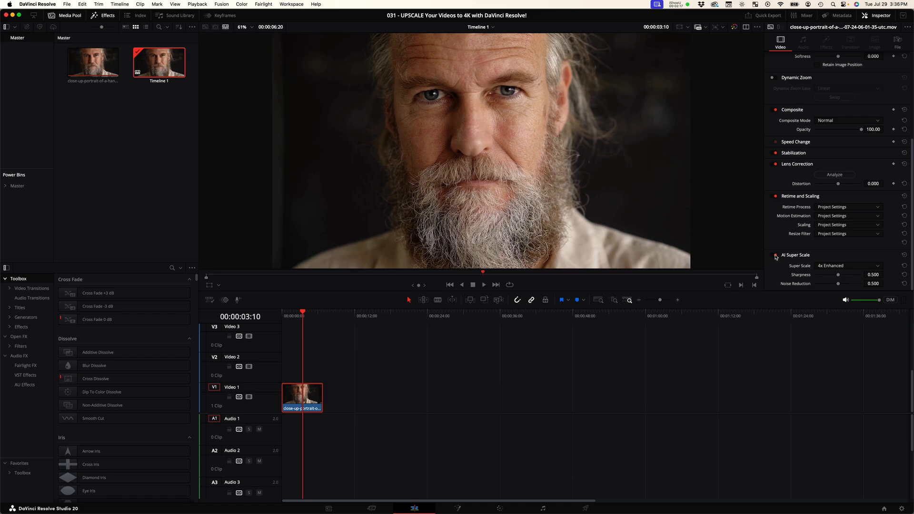
Toggle the AI Super Scale control in the Inspector for the portrait clip.
left_click(776, 255)
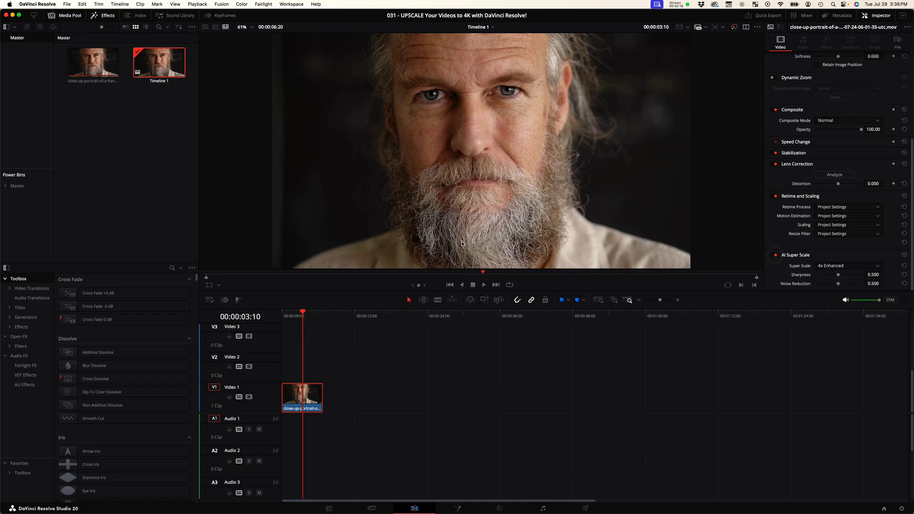
mouse_move(523, 149)
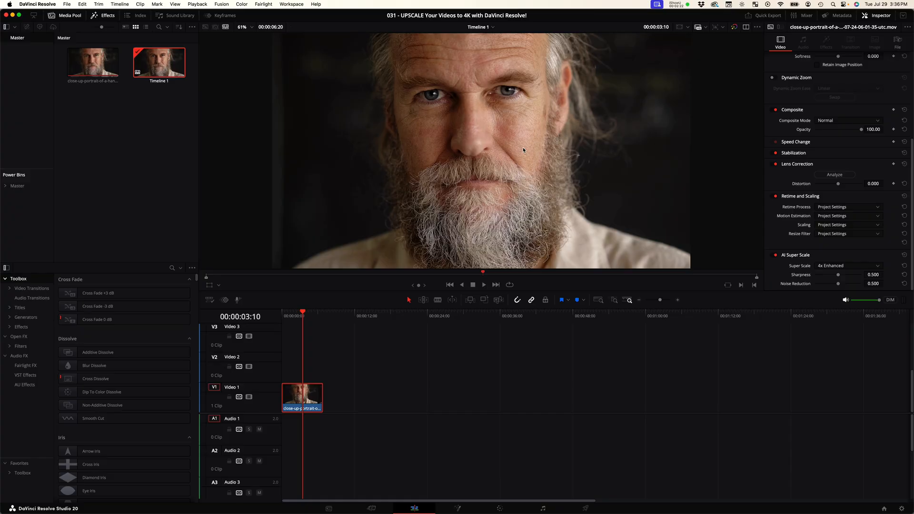
mouse_move(504, 211)
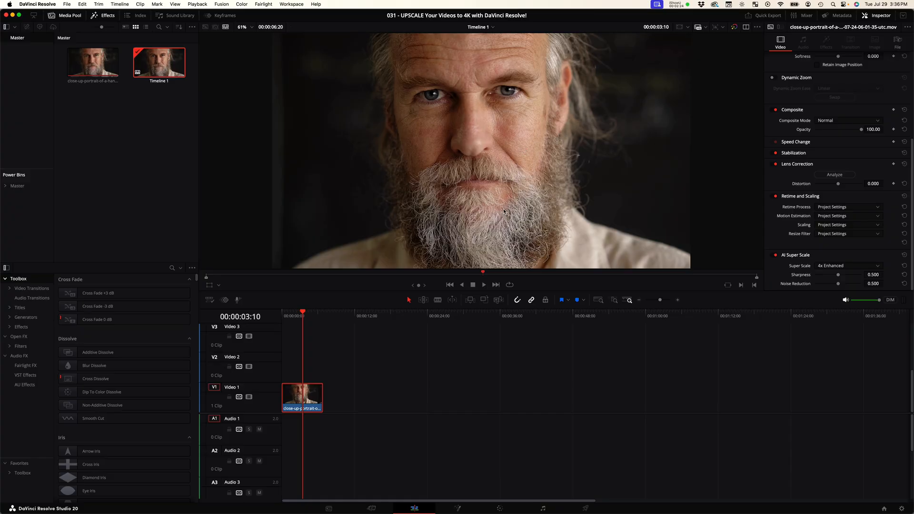